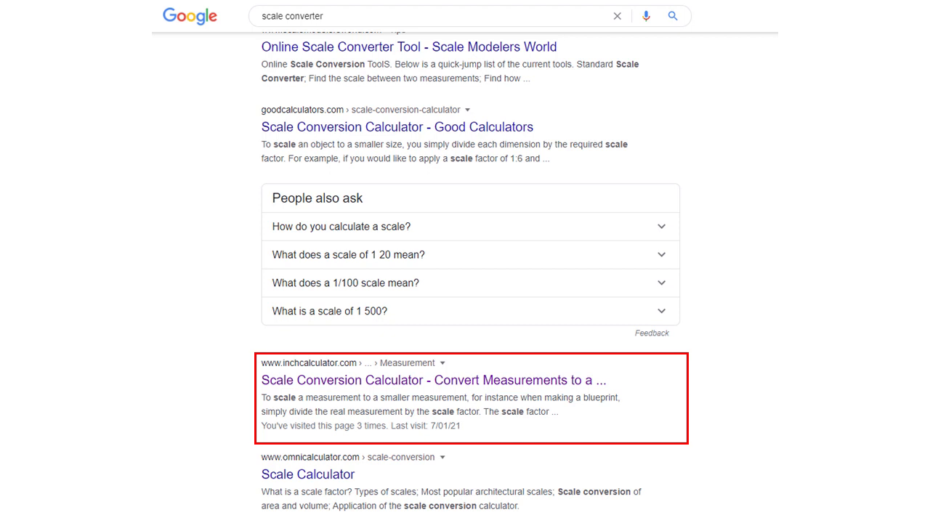
- Scale 19 cm at a 1:12 factor in the scale conversion calculator, giving about 1.5833 cm
click(433, 381)
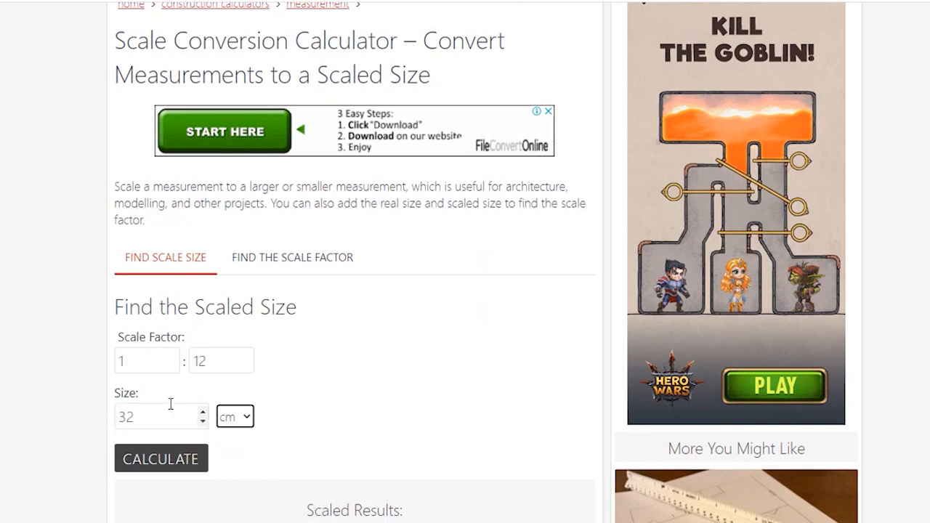
click(235, 416)
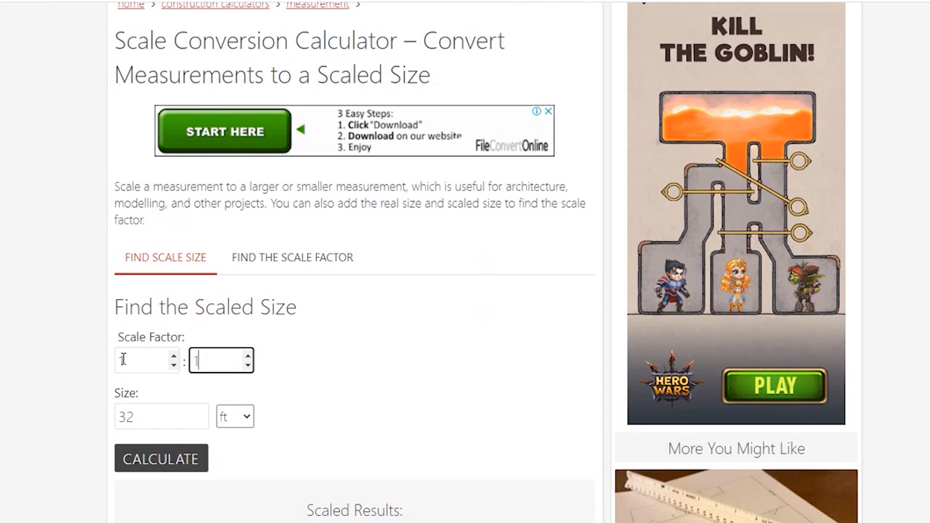
scroll(down, 3)
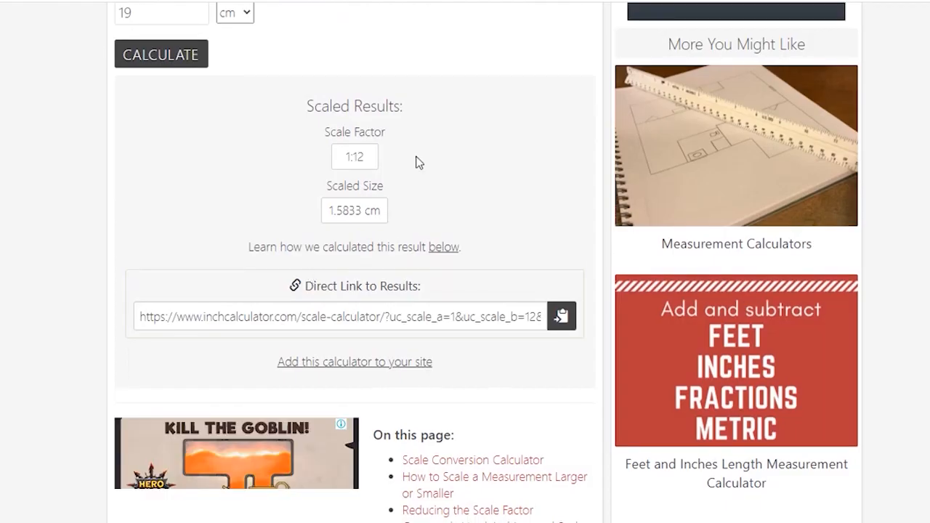
click(337, 210)
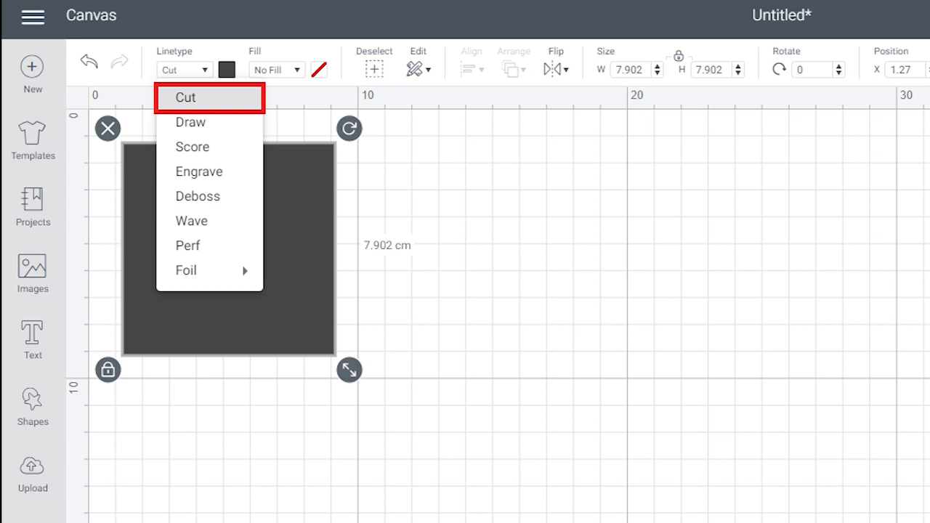
click(192, 145)
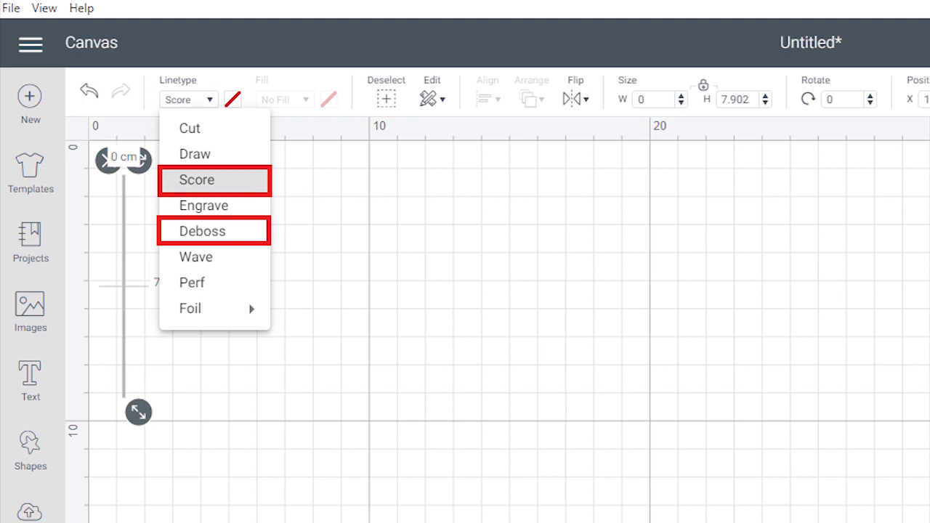
click(29, 247)
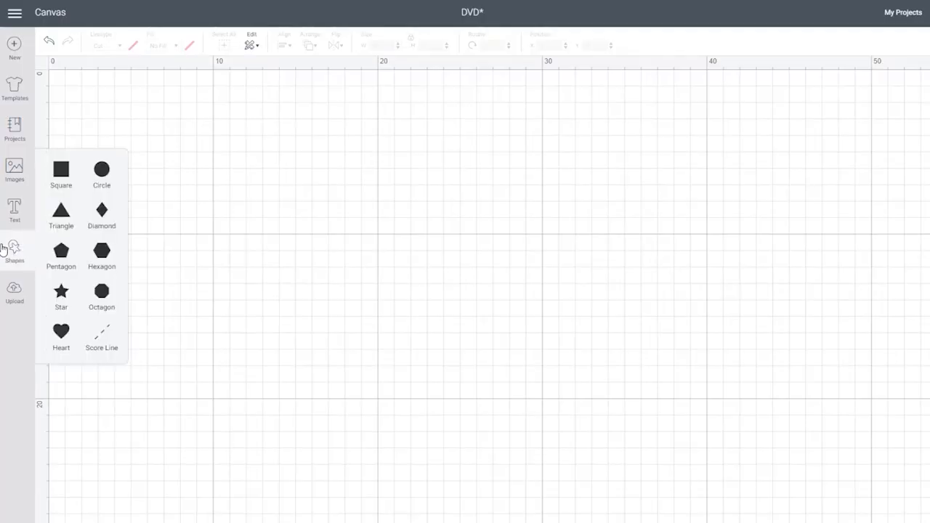
mouse_move(47, 232)
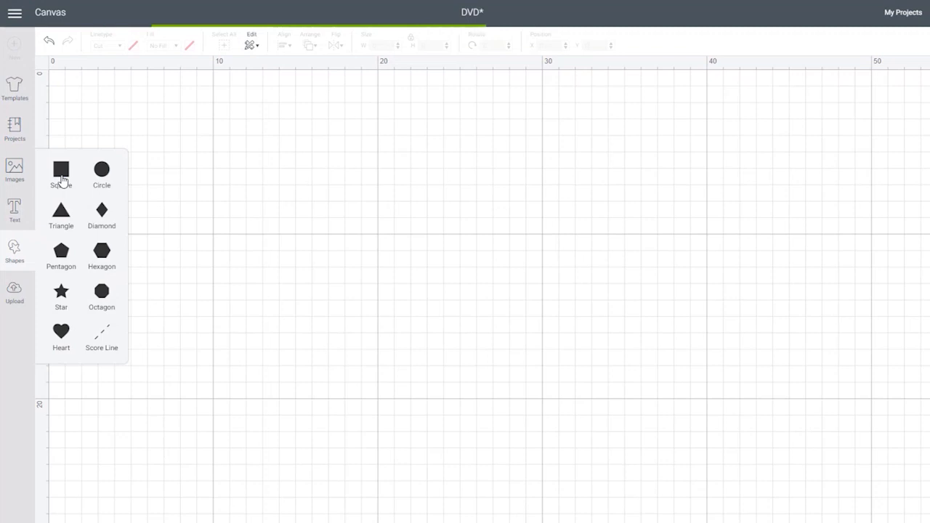
- Add a square and resize it to a 28 cm wide by 19 cm high cover rectangle
click(61, 169)
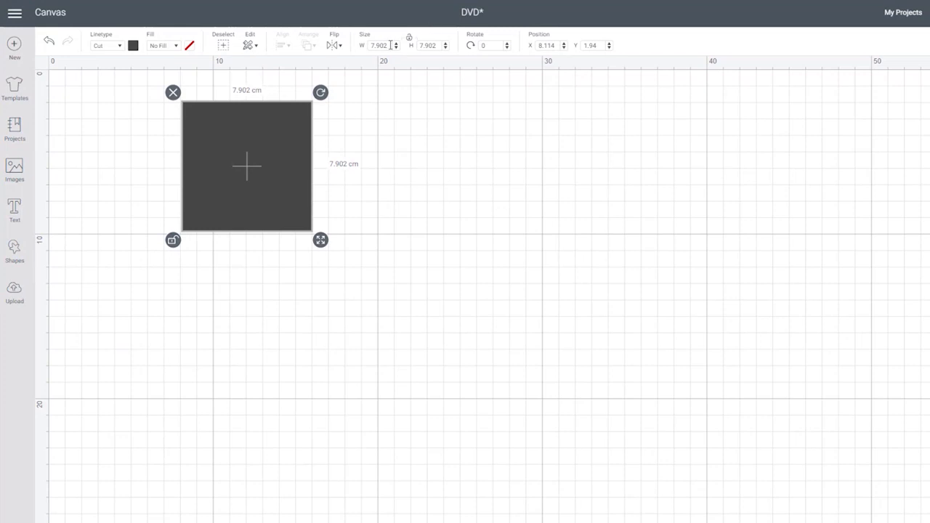
click(381, 45)
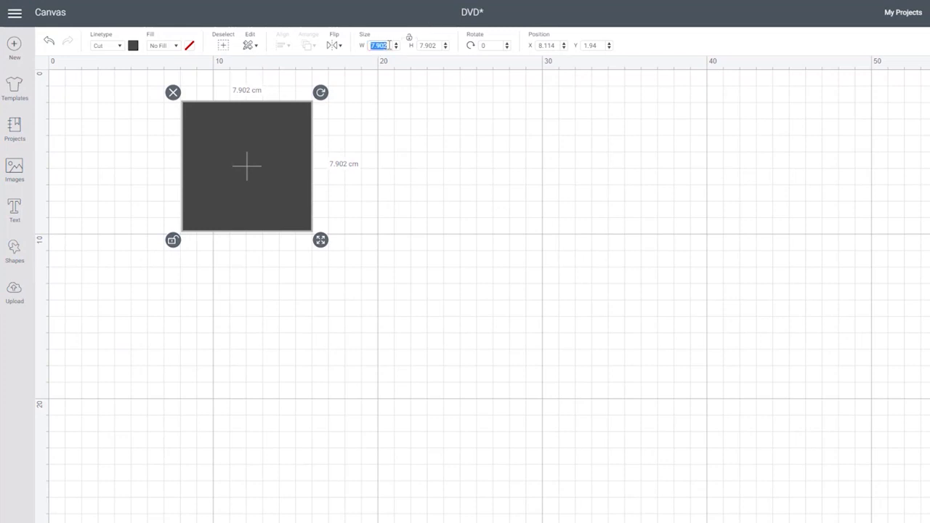
click(427, 45)
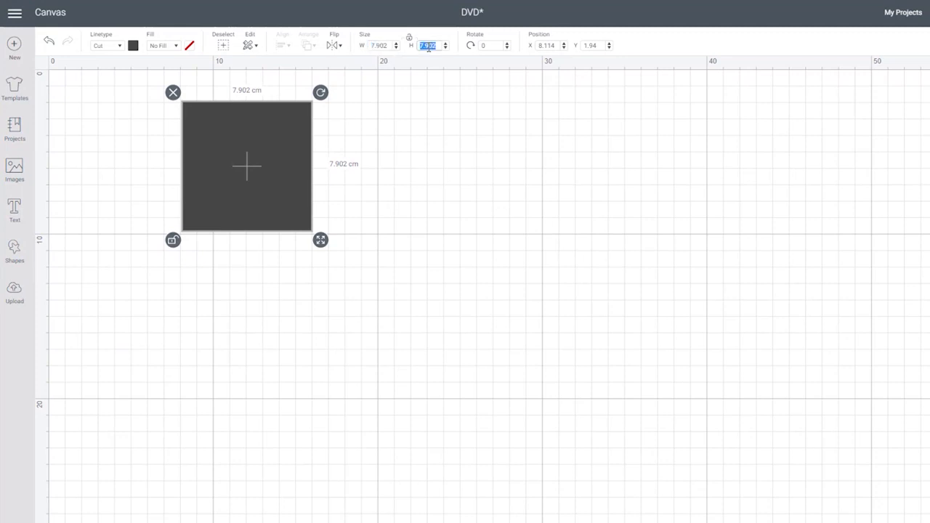
text(19)
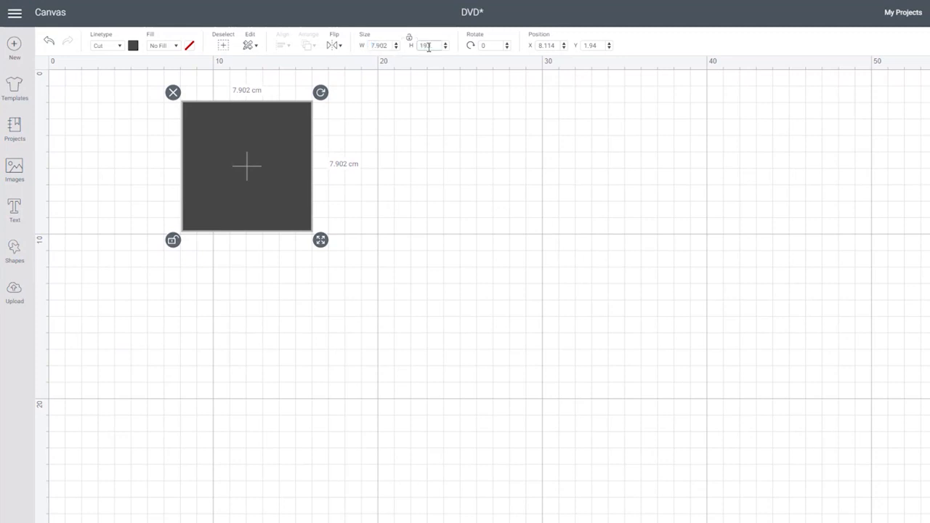
text(19)
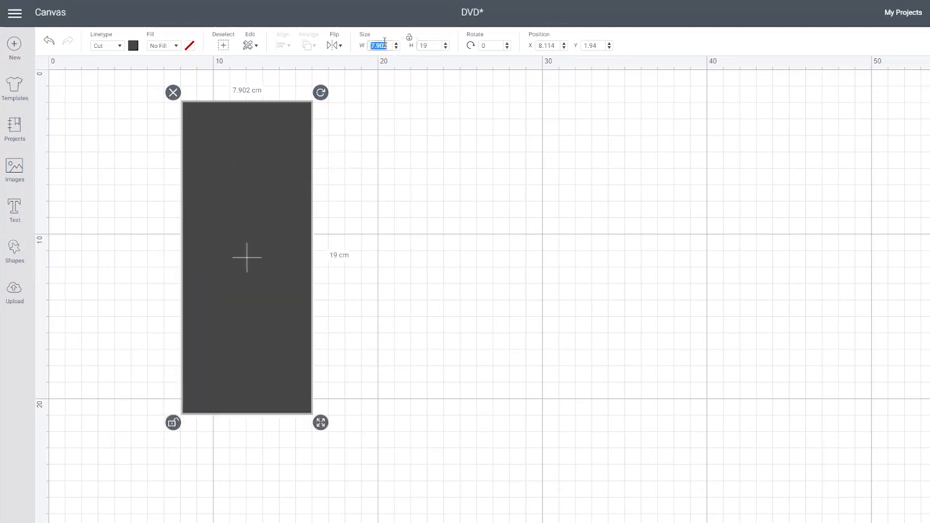
text(28)
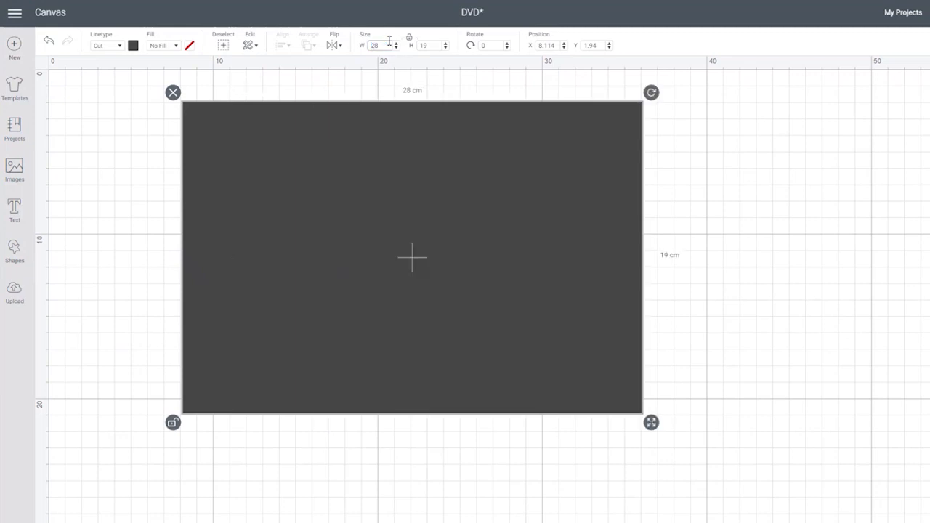
click(530, 347)
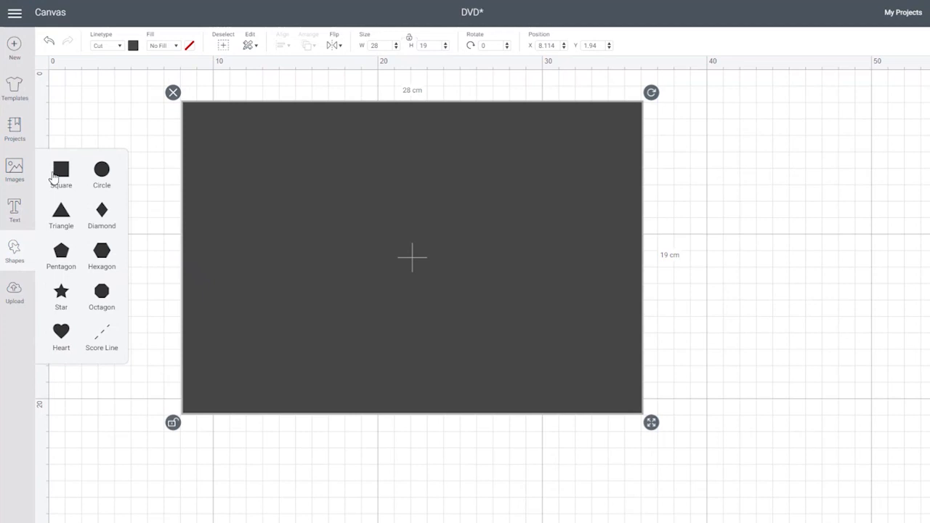
mouse_move(160, 256)
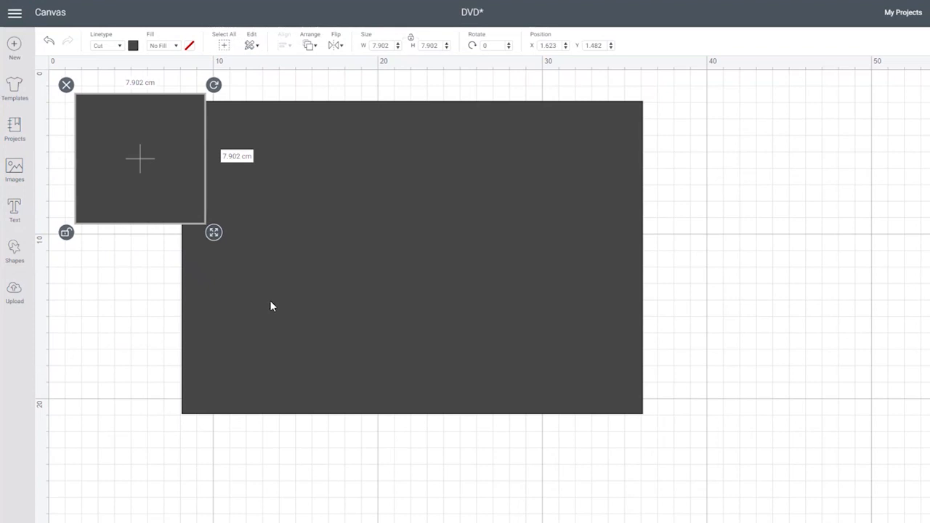
mouse_move(422, 38)
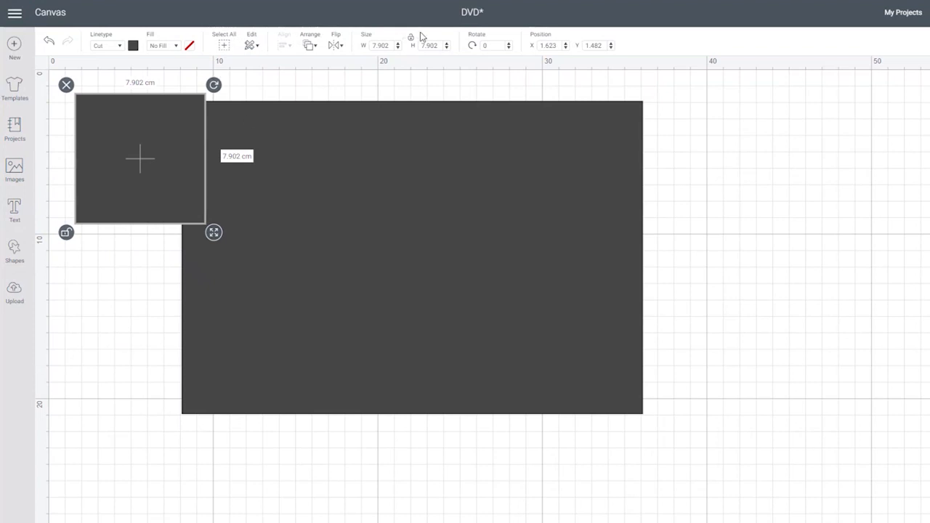
- Resize the new square into a 1.5 cm wide by 19 cm high spine strip
click(381, 45)
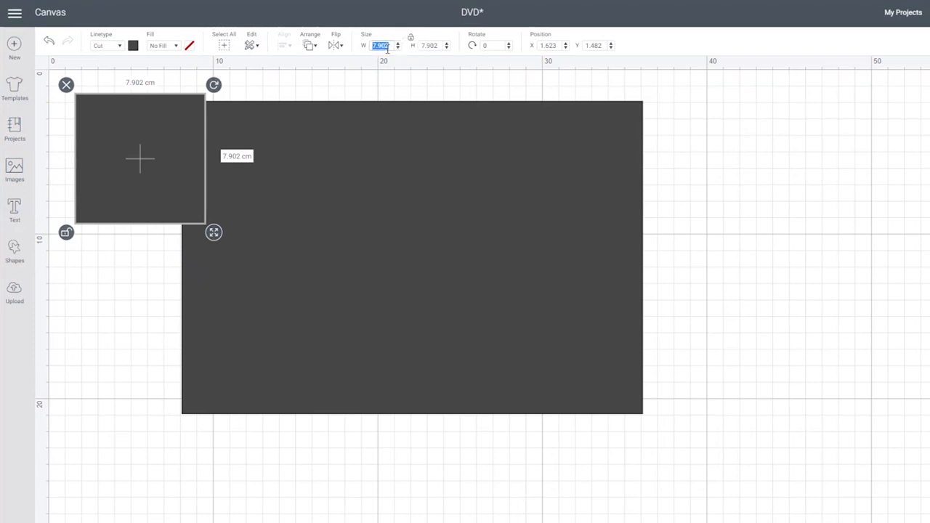
text(1.5)
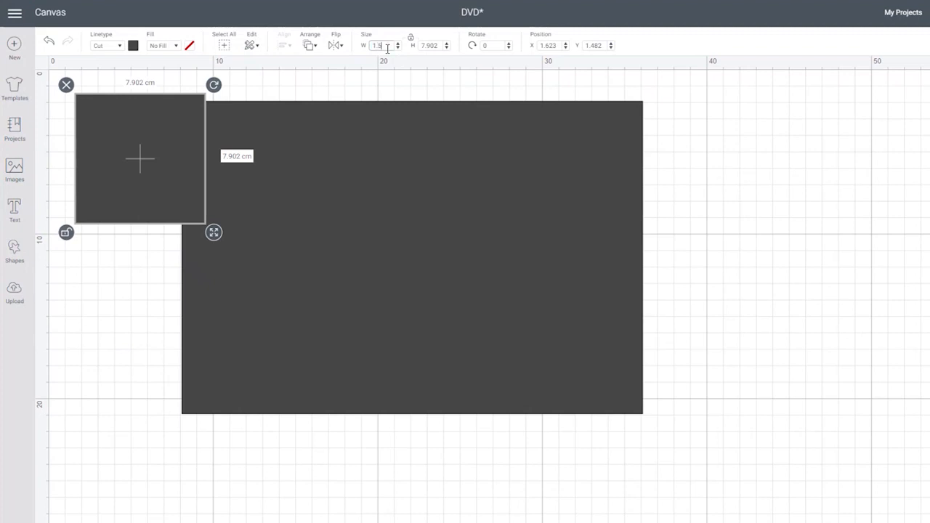
text(1.5)
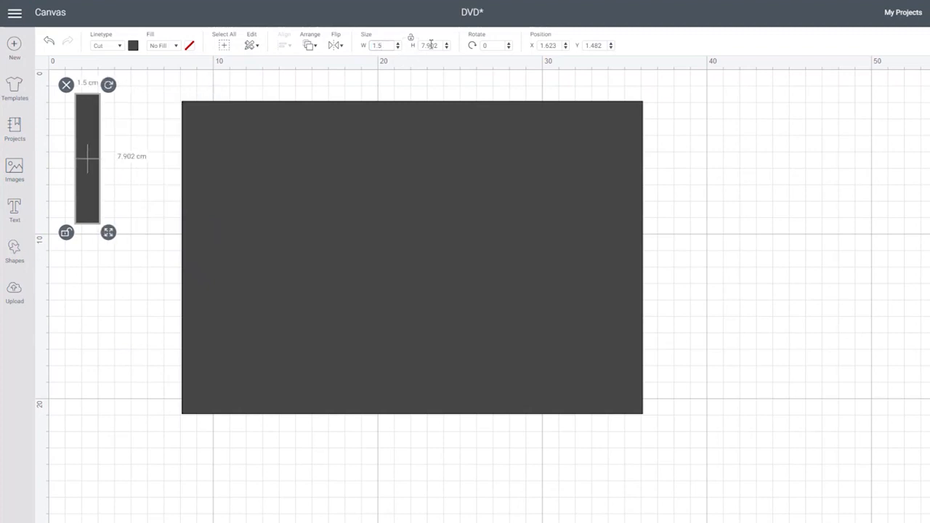
text(19)
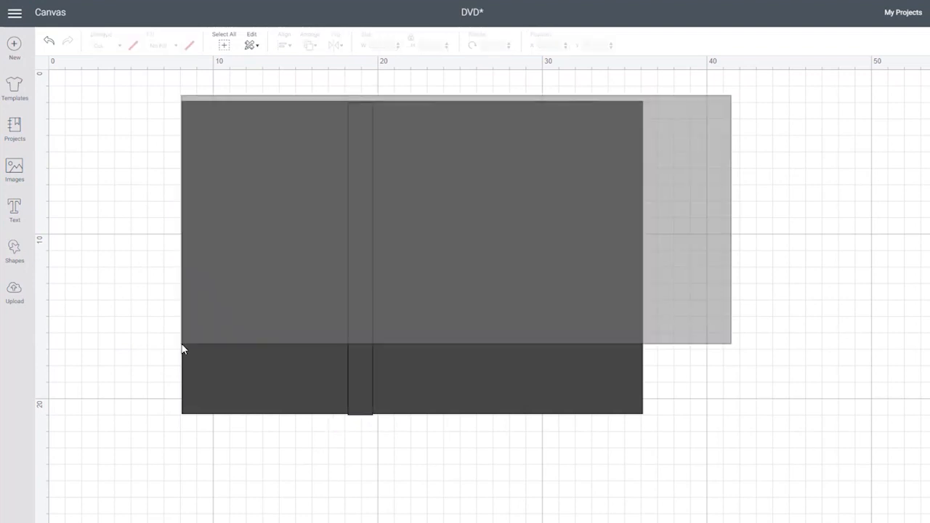
- Align the spine strip to the cover's centre both horizontally and vertically
click(282, 41)
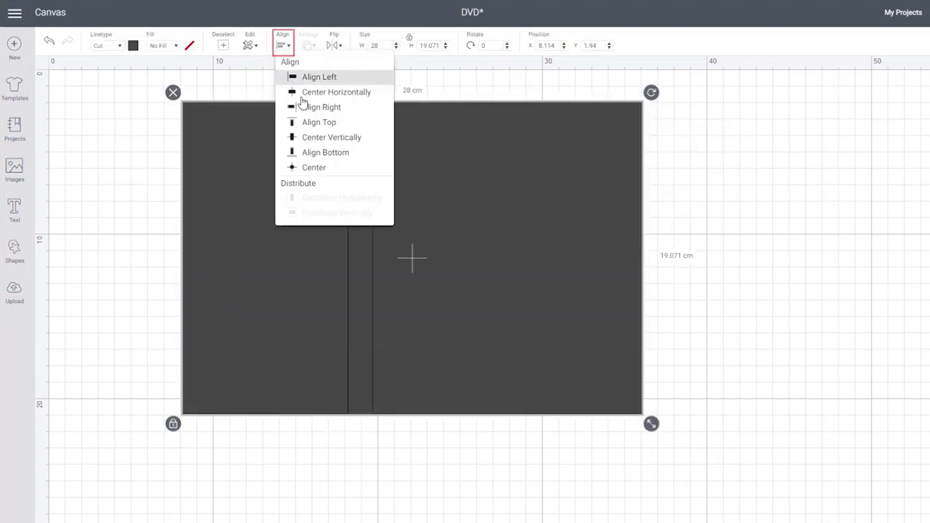
click(335, 92)
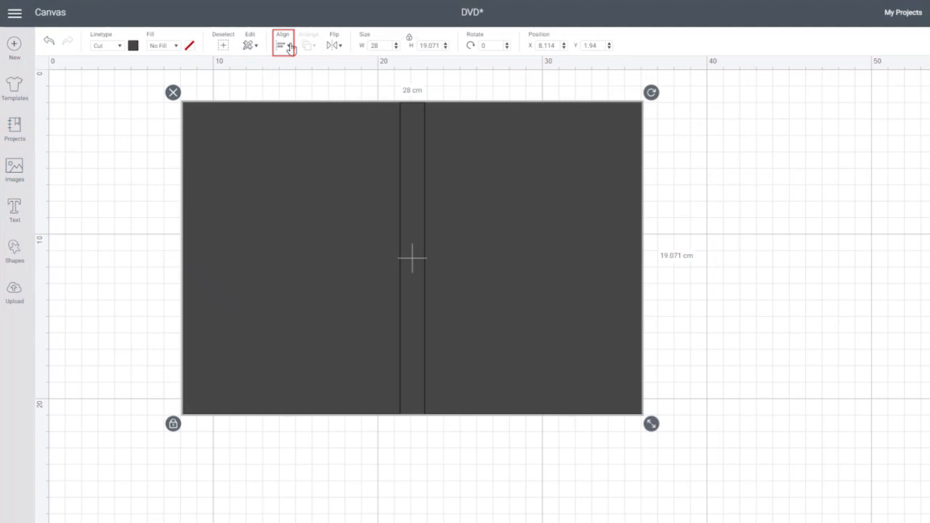
click(284, 45)
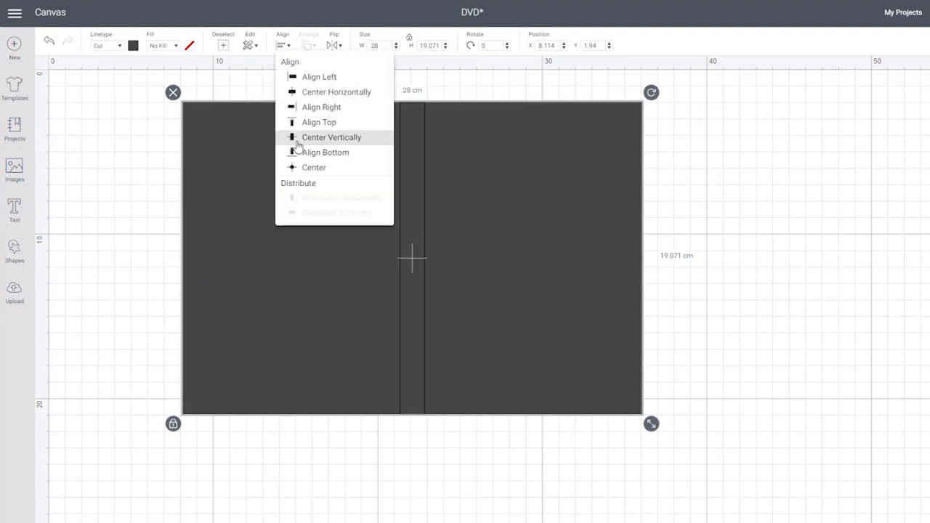
mouse_move(296, 139)
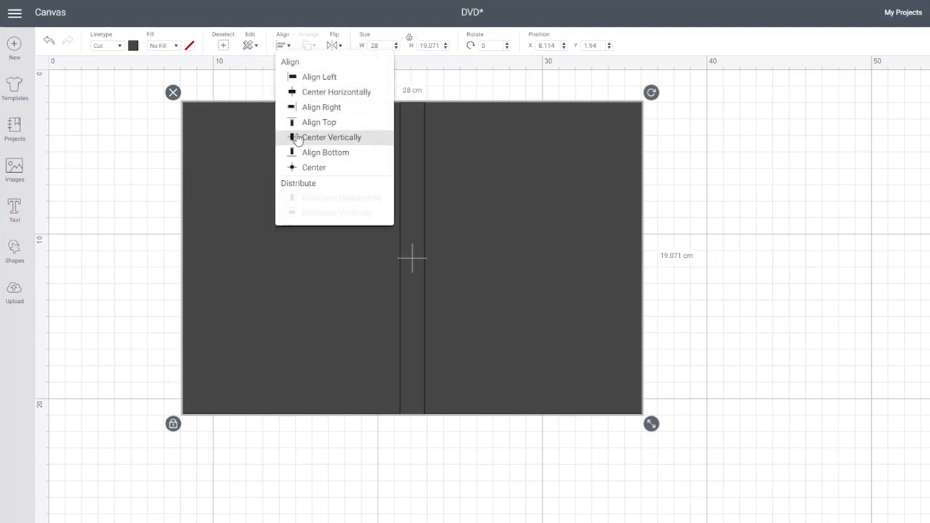
click(332, 137)
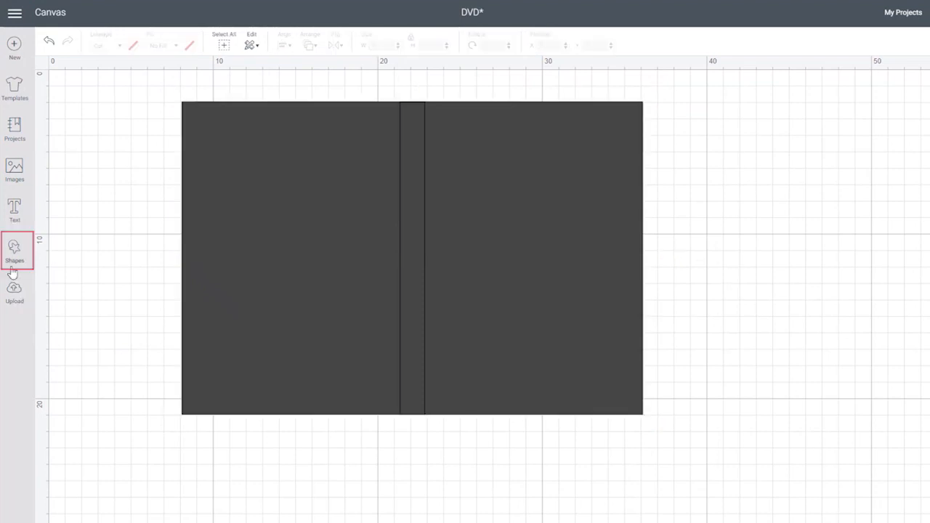
- Add a score line from Shapes and stretch it down the spine edge
click(15, 250)
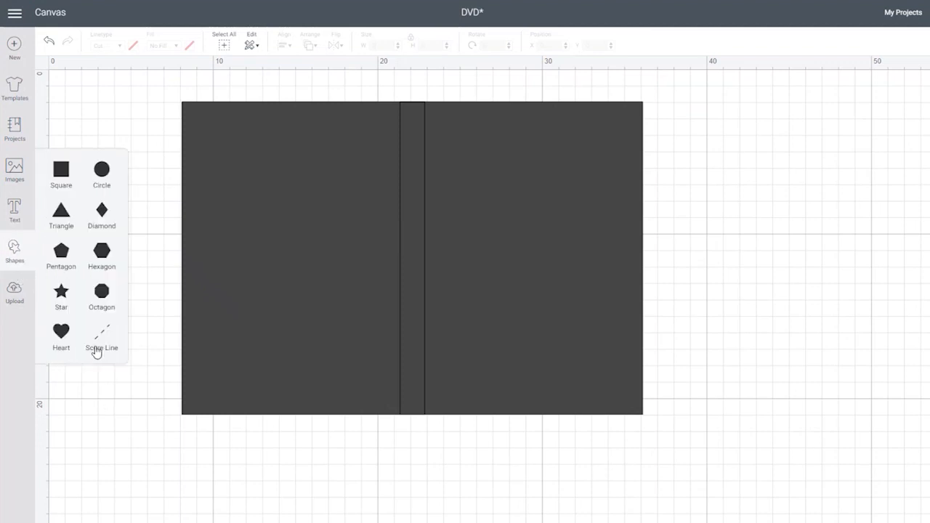
click(102, 338)
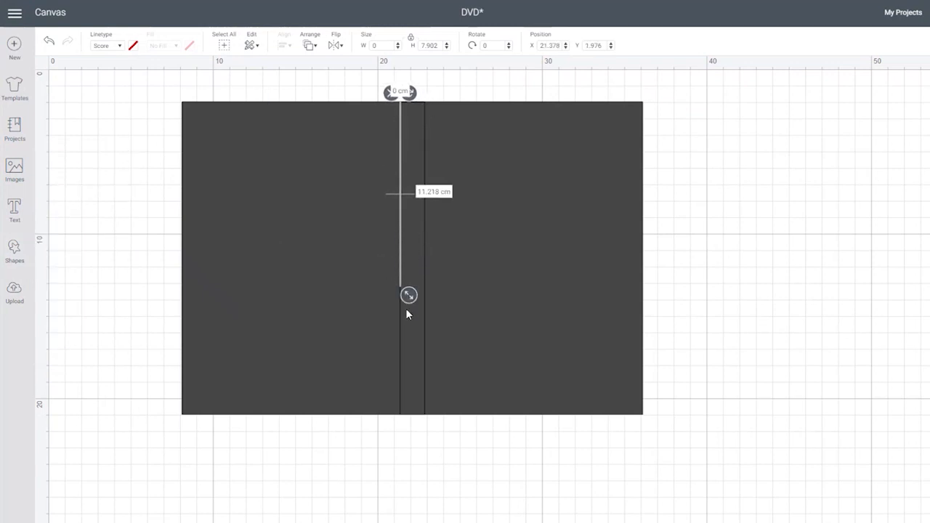
drag(409, 294, 419, 433)
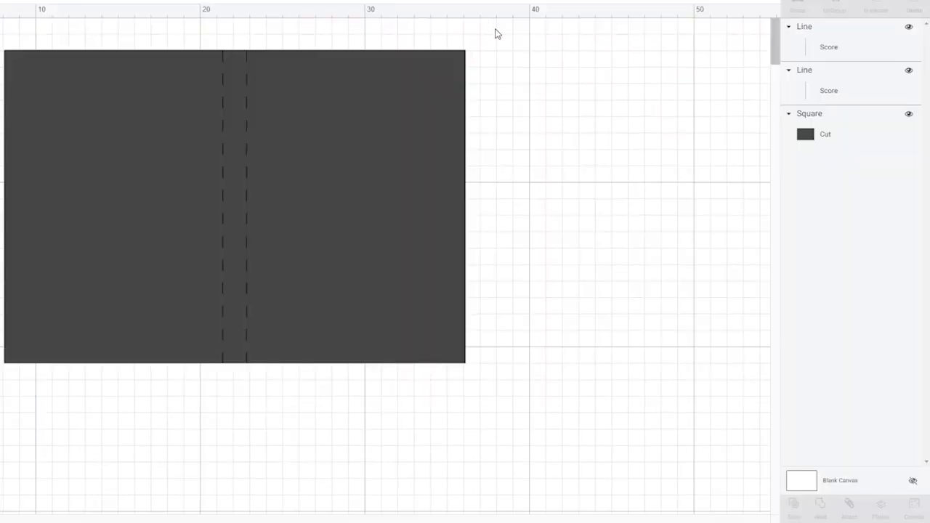
- Select the cover with both score lines and attach them into one group
click(233, 207)
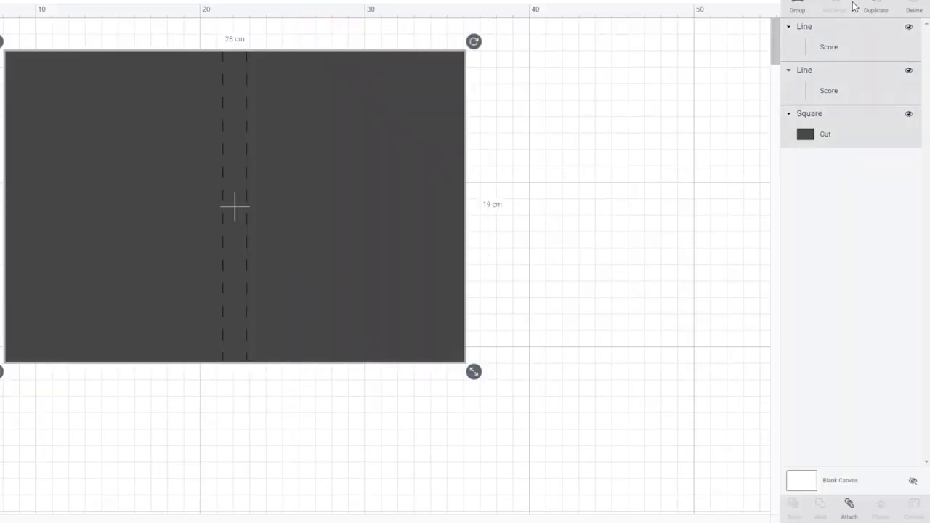
click(849, 506)
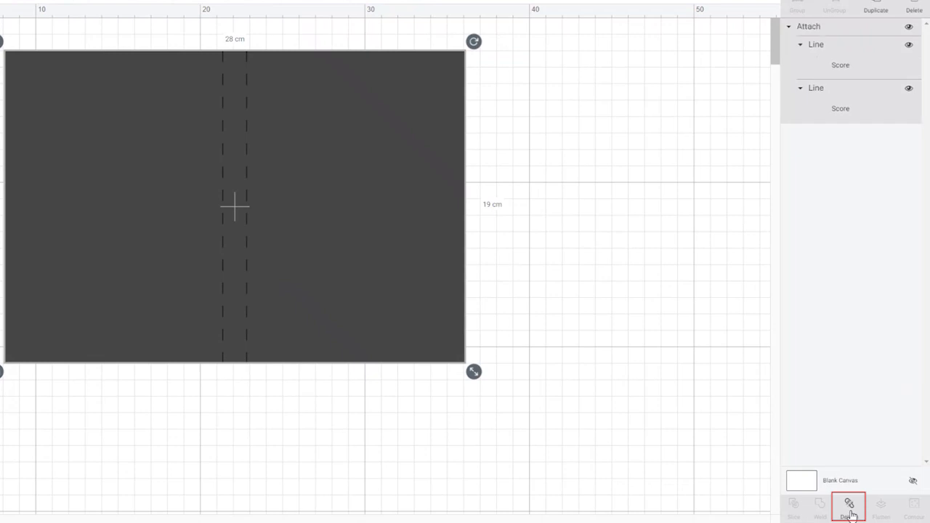
click(849, 506)
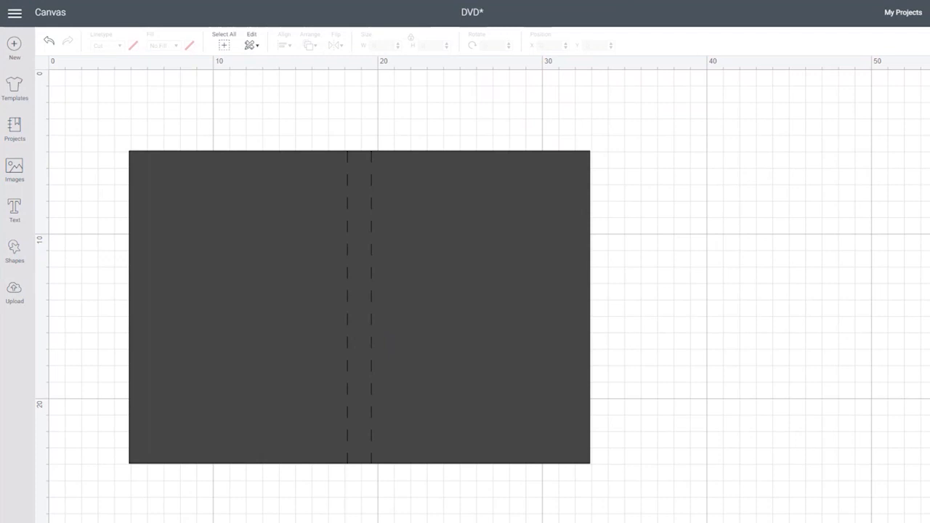
- Add squares sized to 19 cm and shape them into narrow tabs along the cover's side and bottom edges
click(14, 250)
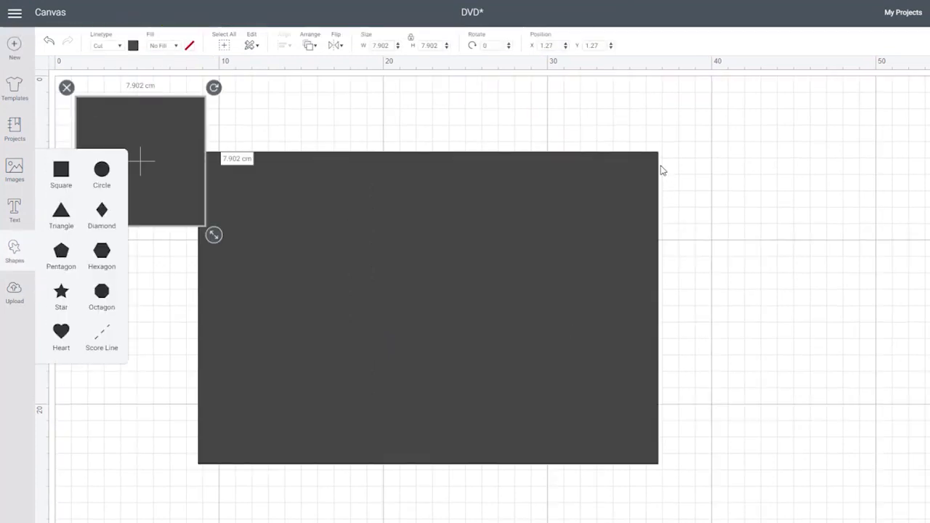
drag(138, 160, 727, 211)
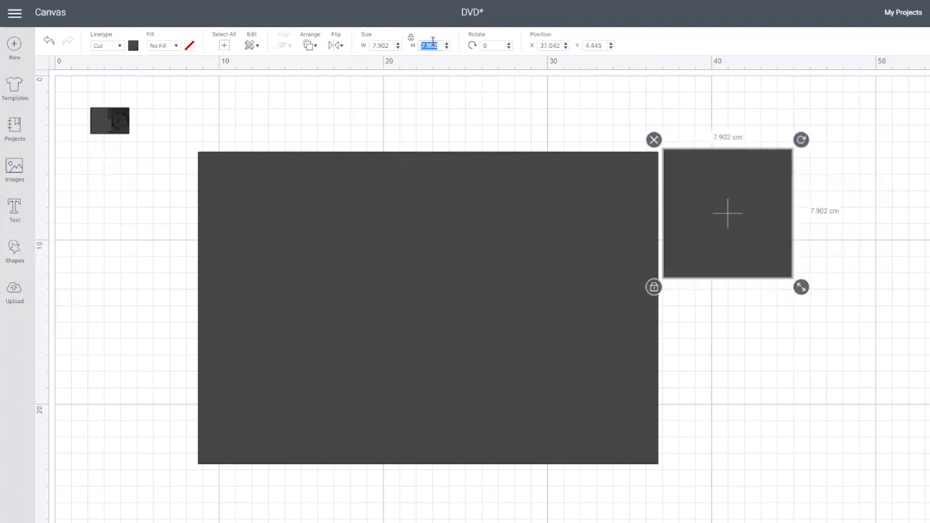
text(19)
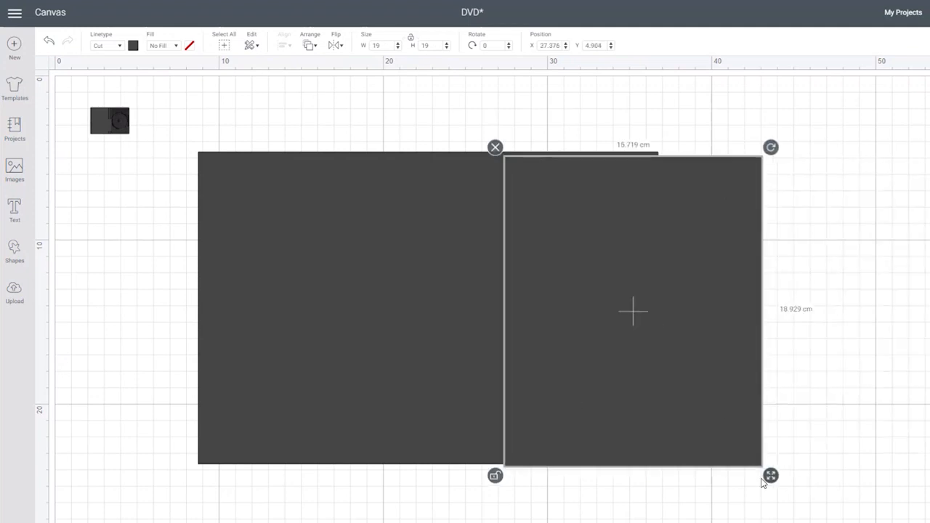
drag(770, 475, 516, 450)
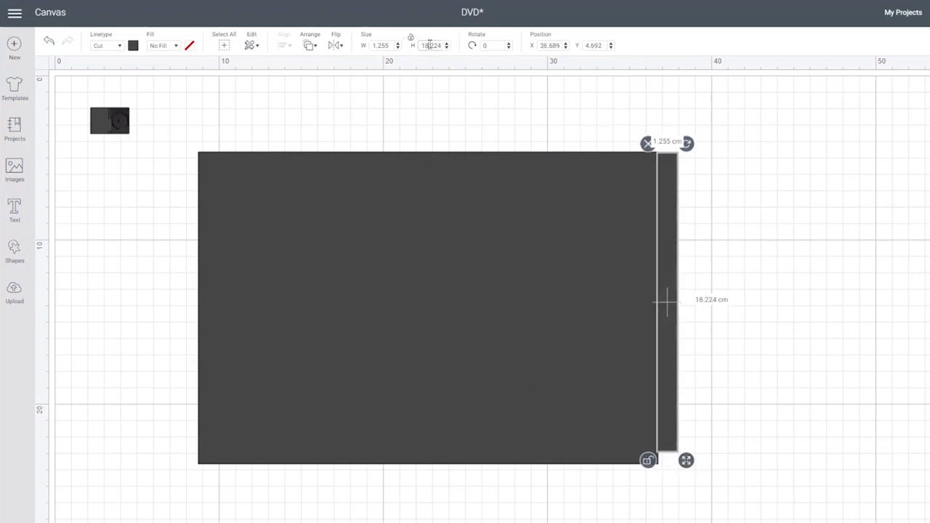
text(191)
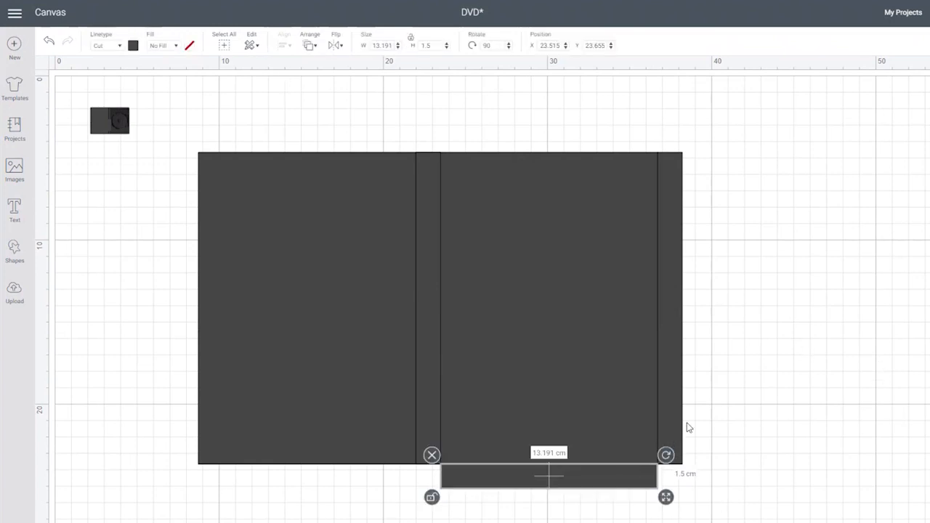
mouse_move(628, 480)
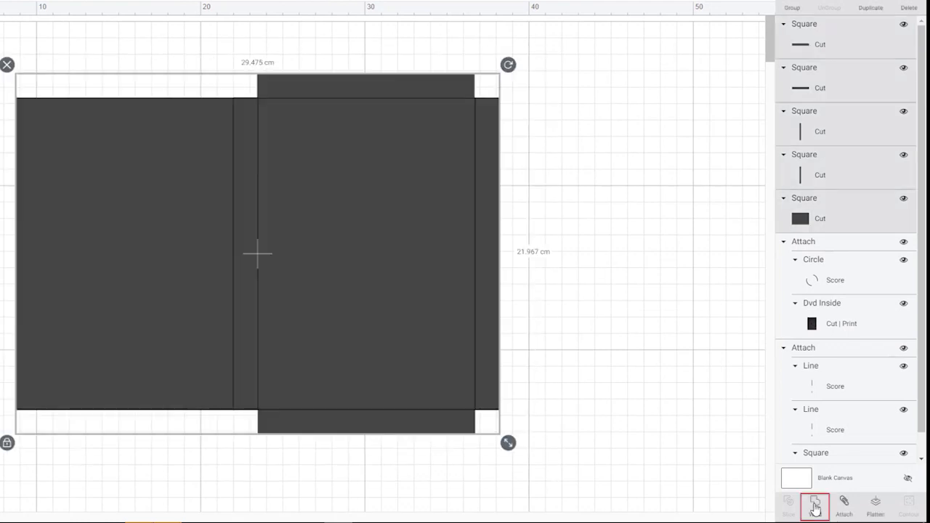
- Weld the cover and tab strips into a single cut outline
click(814, 506)
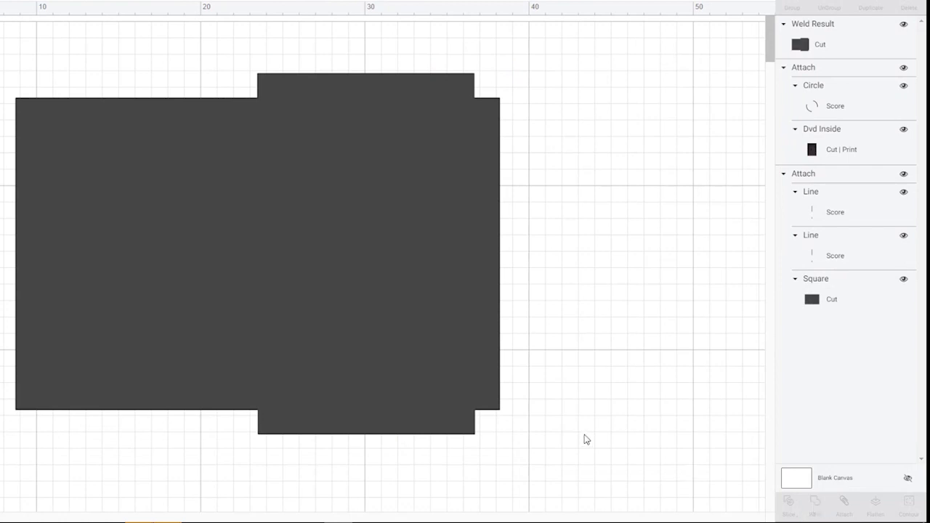
mouse_move(607, 330)
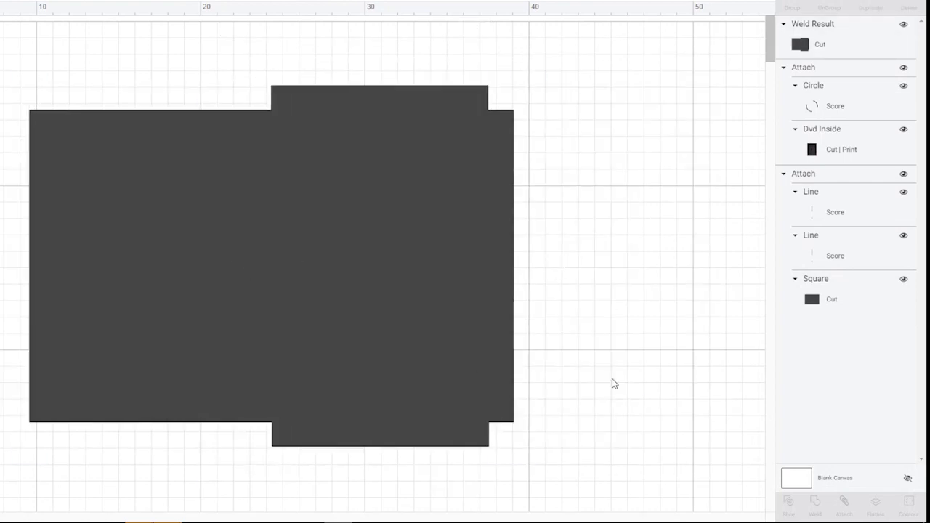
mouse_move(622, 393)
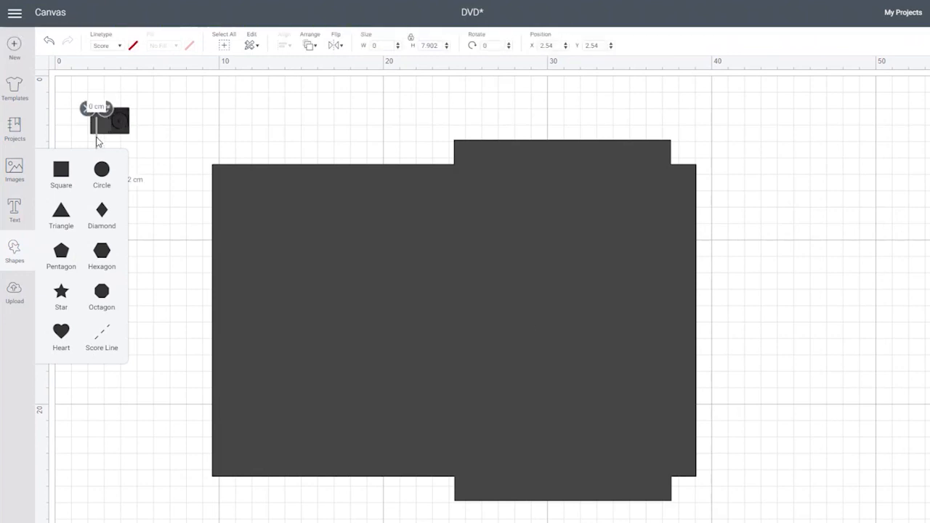
- Add score lines along a tab fold and the central fold between the two panels
click(284, 41)
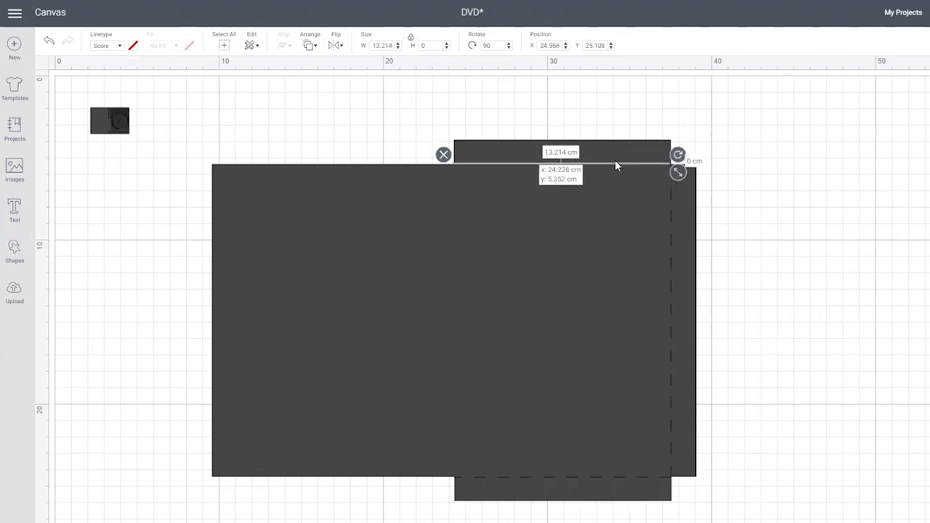
click(782, 202)
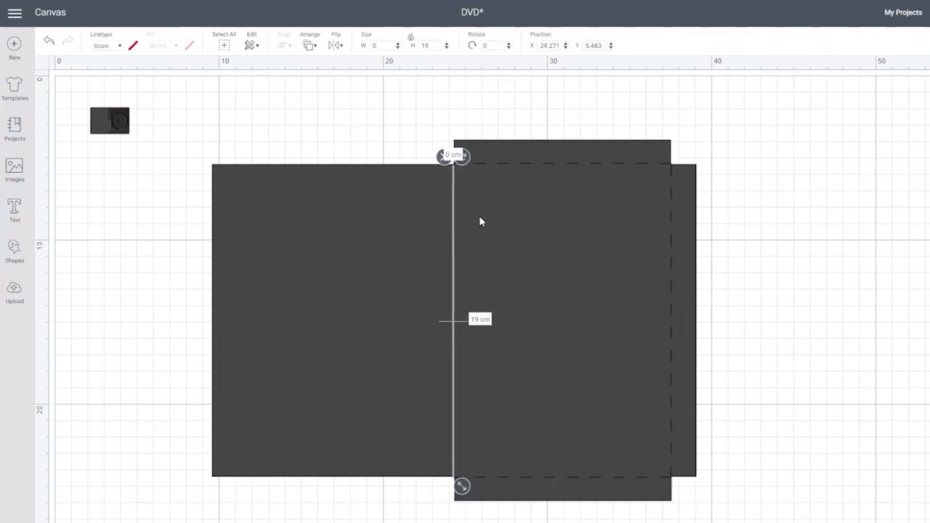
click(454, 321)
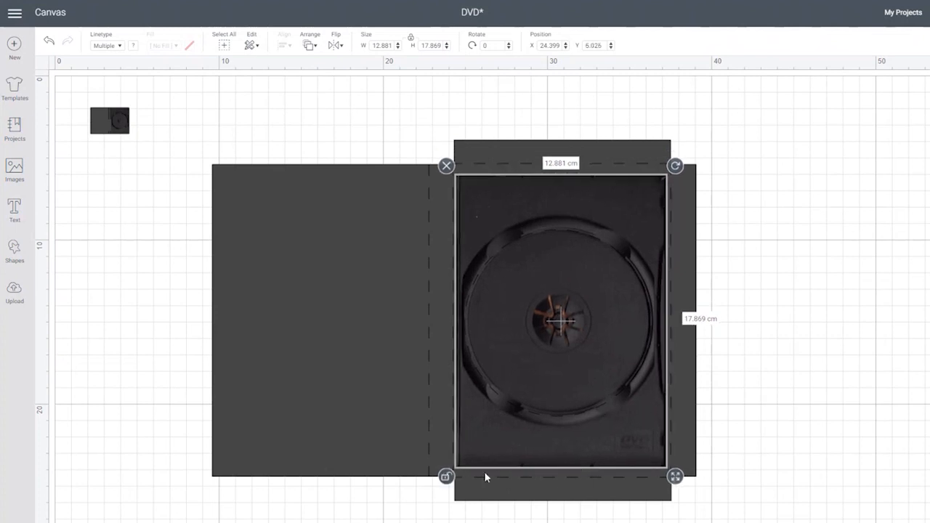
- Move the DVD Inside image onto the right panel and enlarge it to fill it
drag(675, 477, 674, 483)
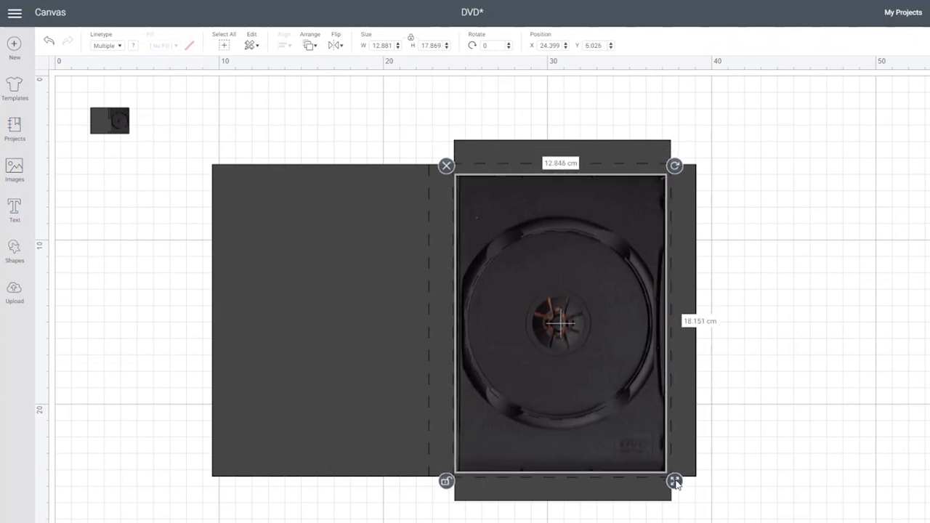
drag(675, 483, 677, 477)
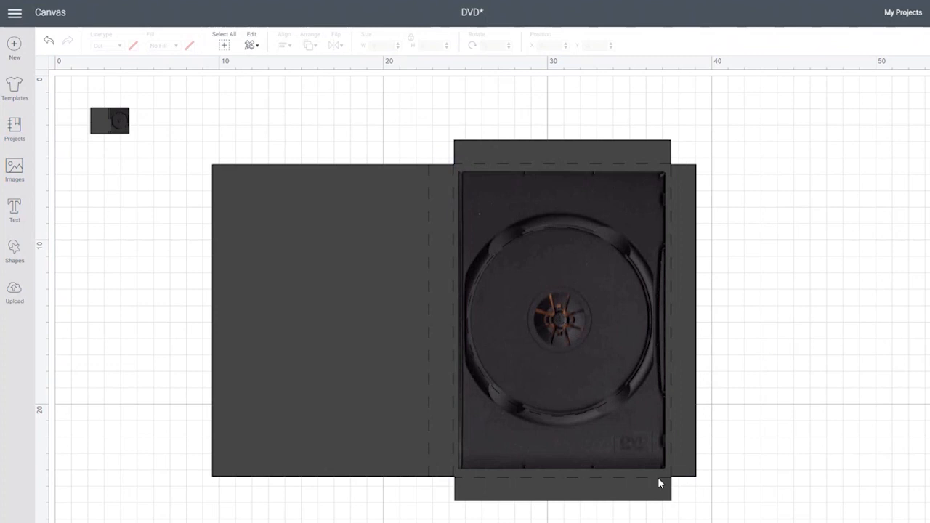
click(15, 250)
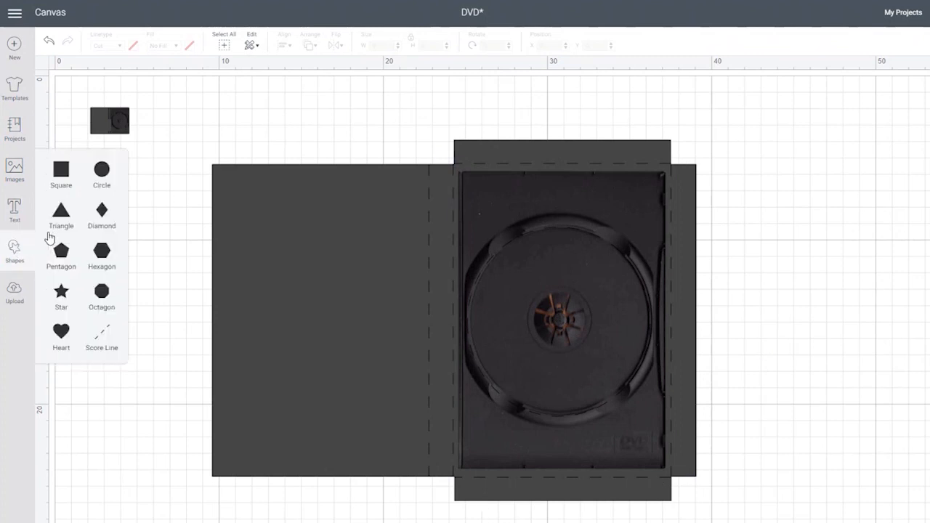
mouse_move(99, 221)
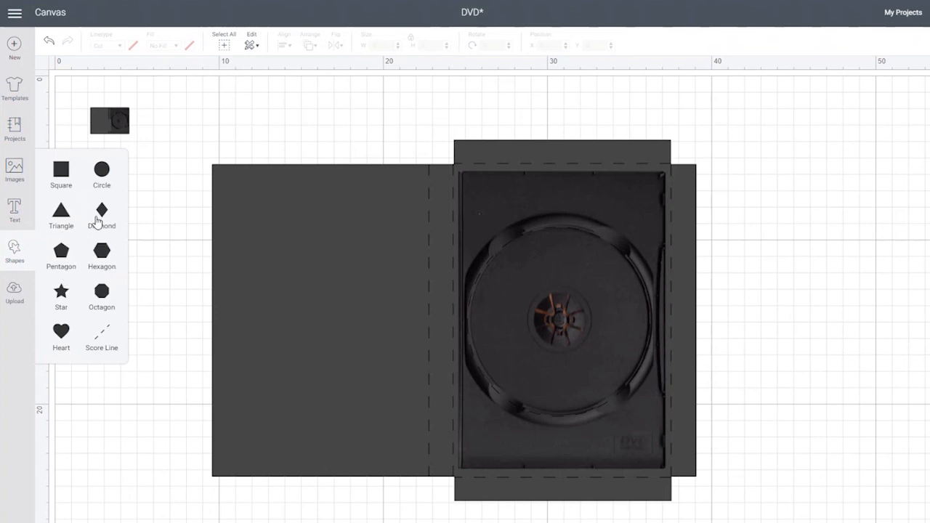
- Add a circle and set its linetype to Score, then Deboss
click(102, 169)
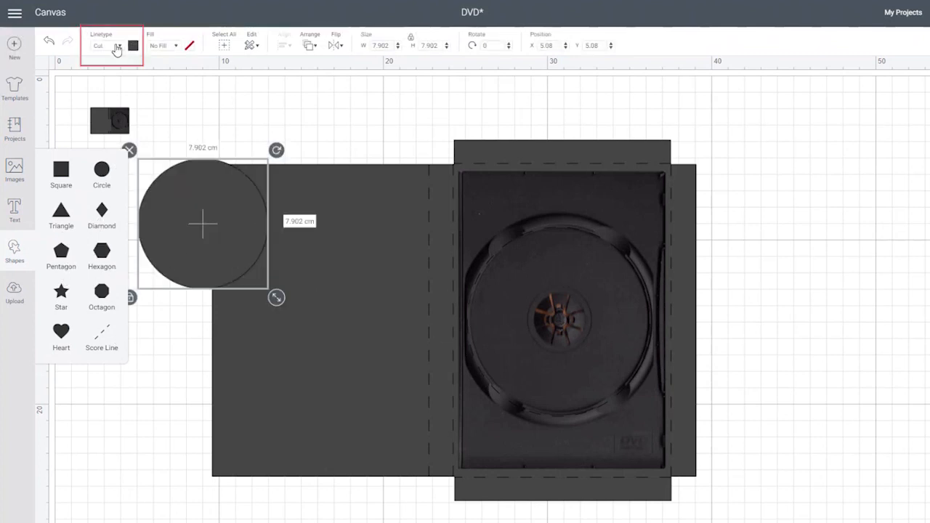
click(108, 45)
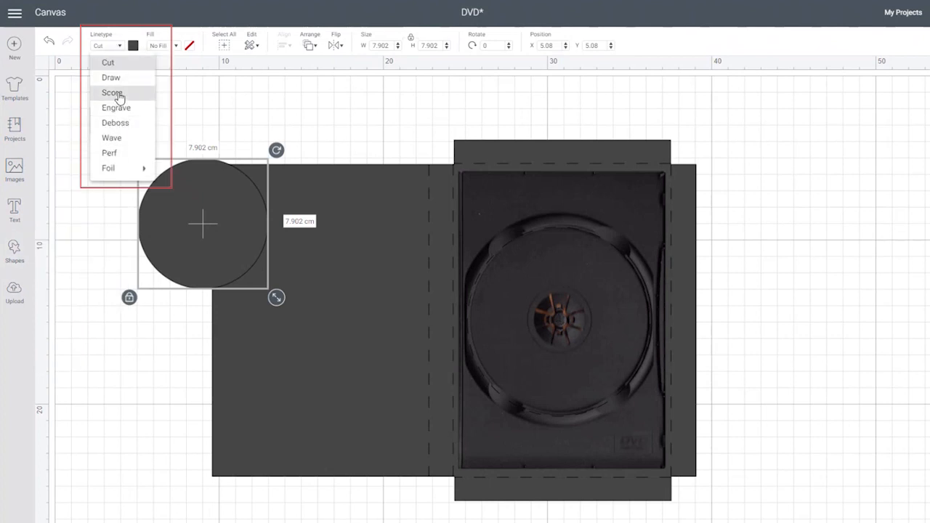
click(112, 93)
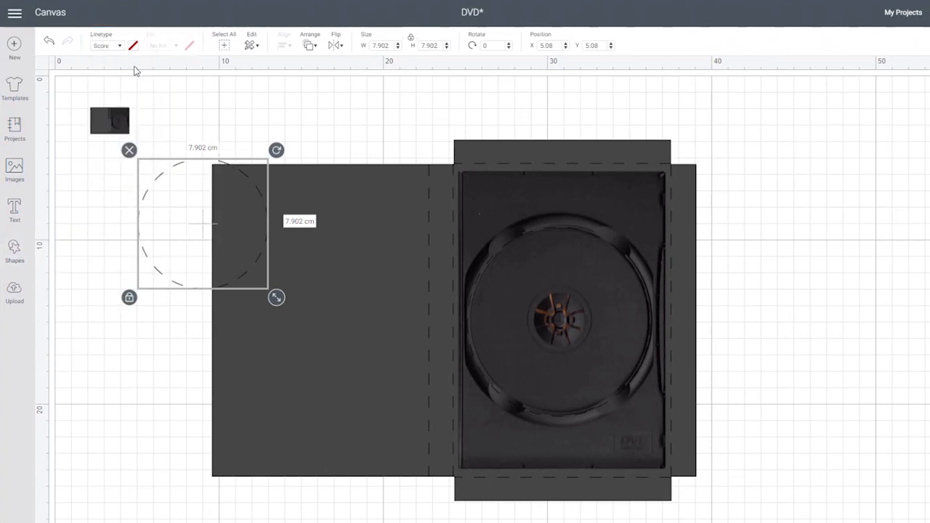
click(107, 45)
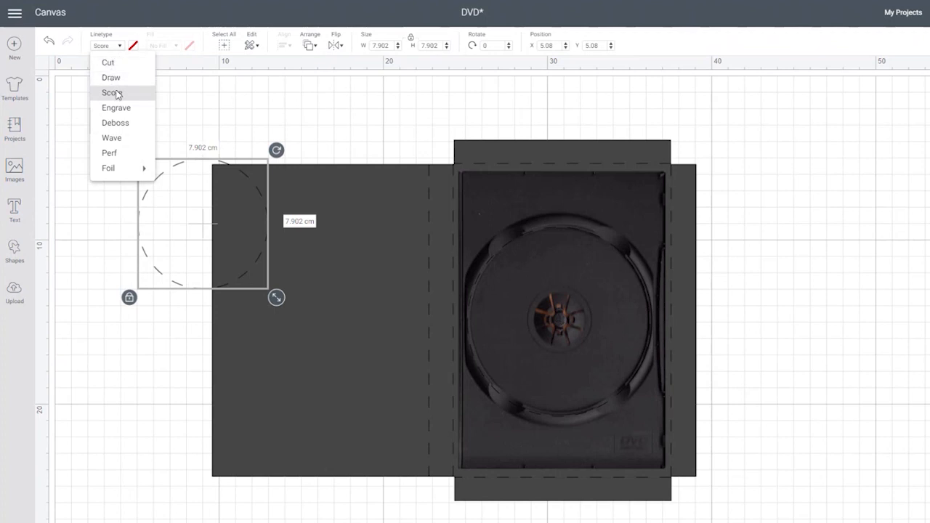
click(115, 122)
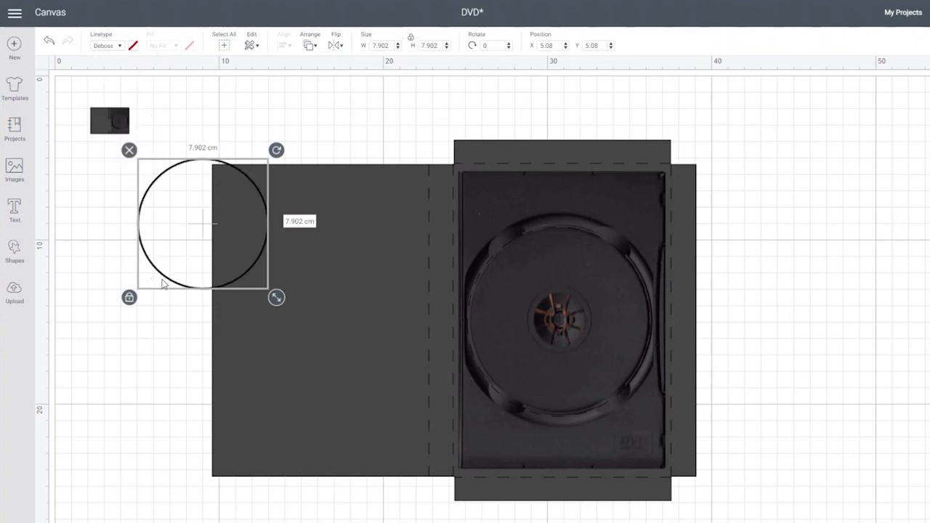
- Move the deboss circle onto the disc area and enlarge it to cover the disc
drag(202, 224, 554, 290)
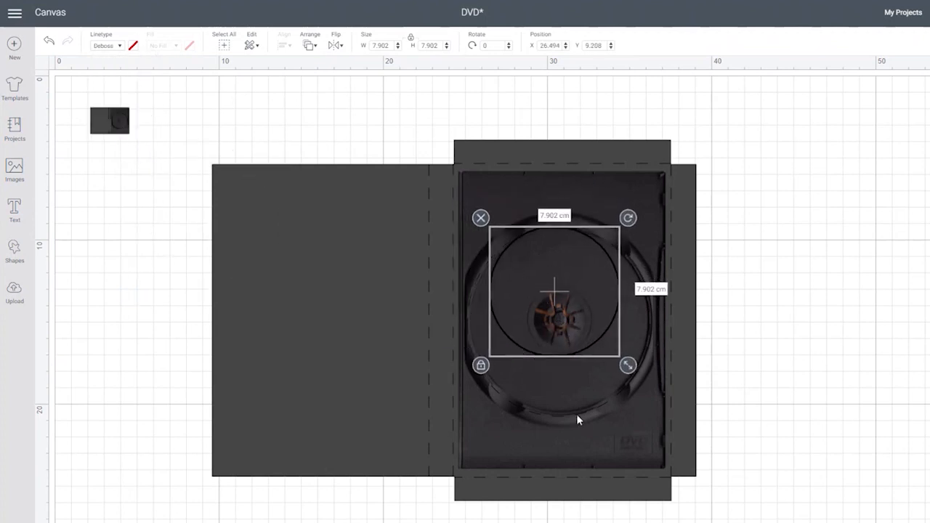
drag(628, 365, 667, 407)
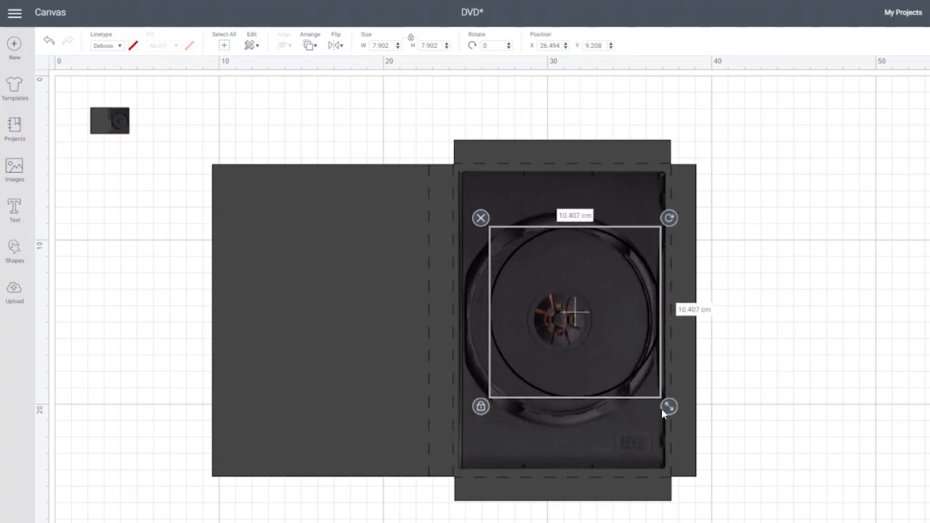
drag(667, 407, 655, 413)
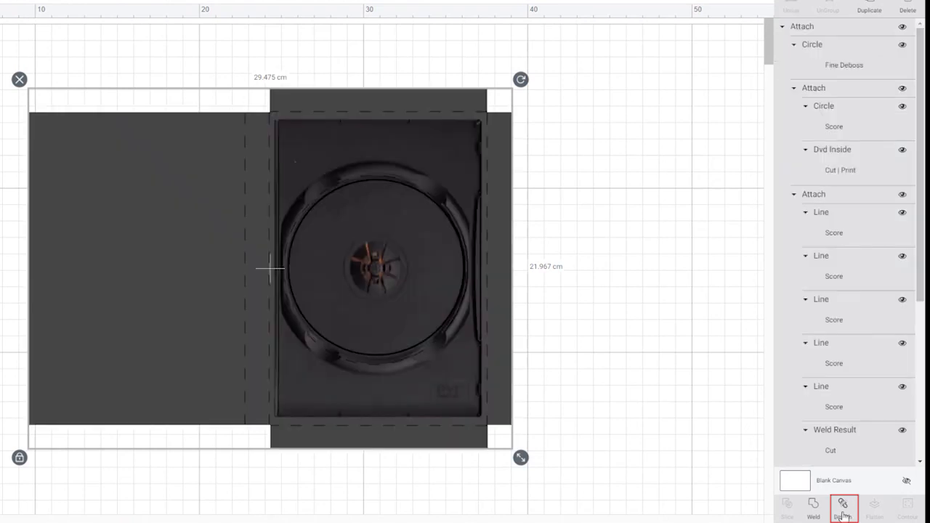
- Attach all template pieces and resize the whole template with width 1.83
click(843, 508)
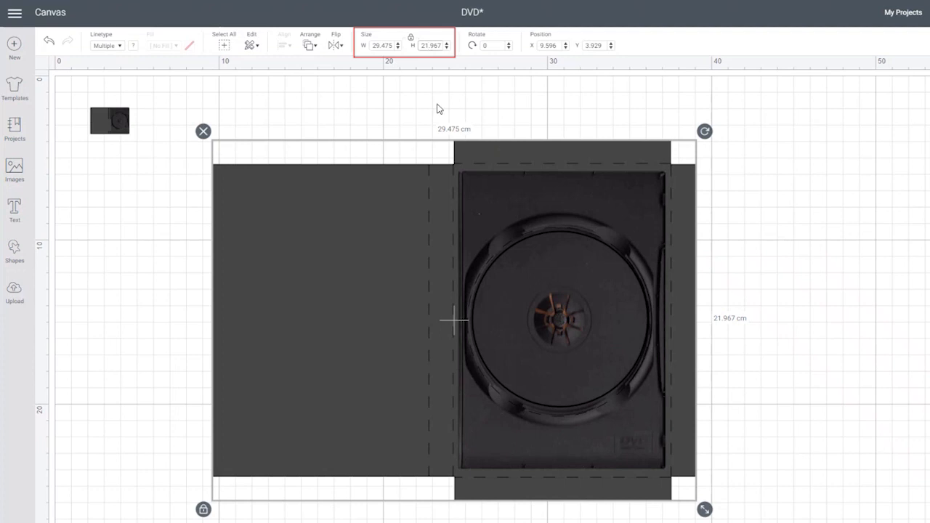
text(1.83)
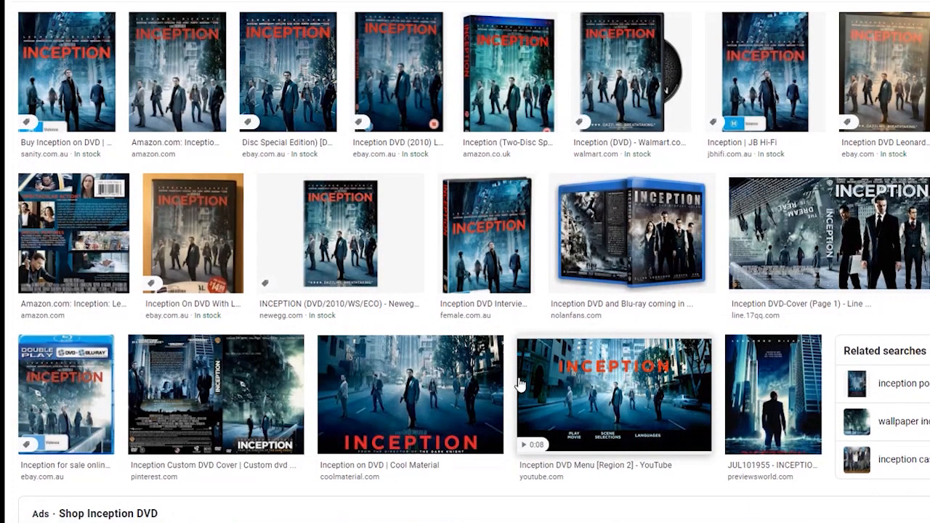
mouse_move(608, 458)
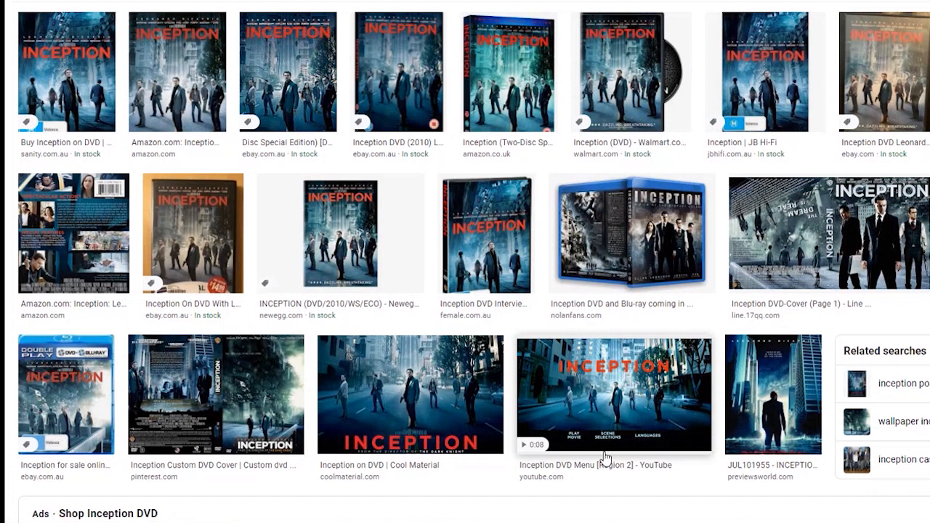
mouse_move(552, 375)
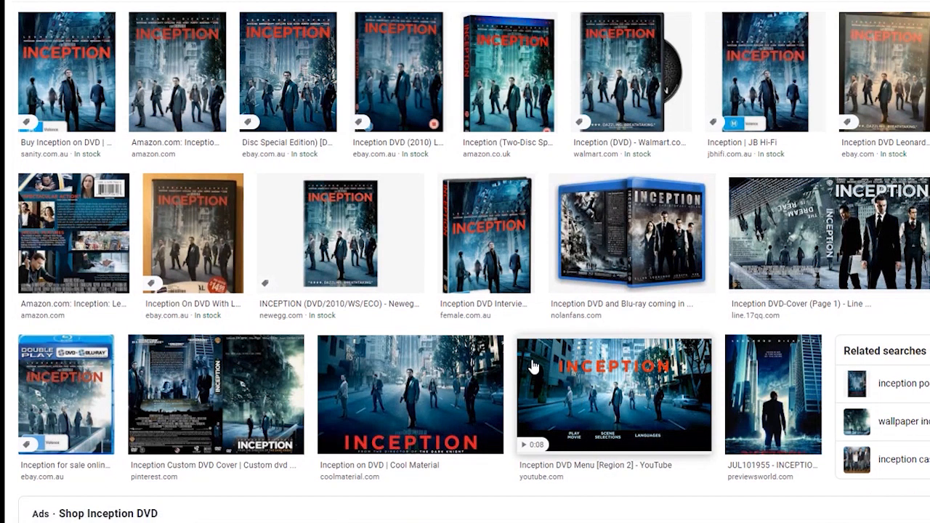
- Scroll the Inception DVD image results to locate the full front-and-back cover
scroll(down, 3)
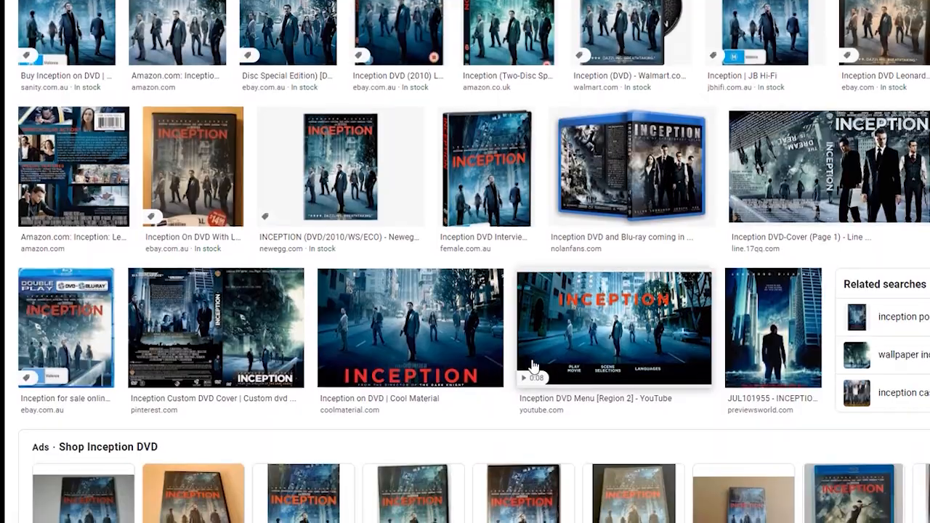
scroll(down, 3)
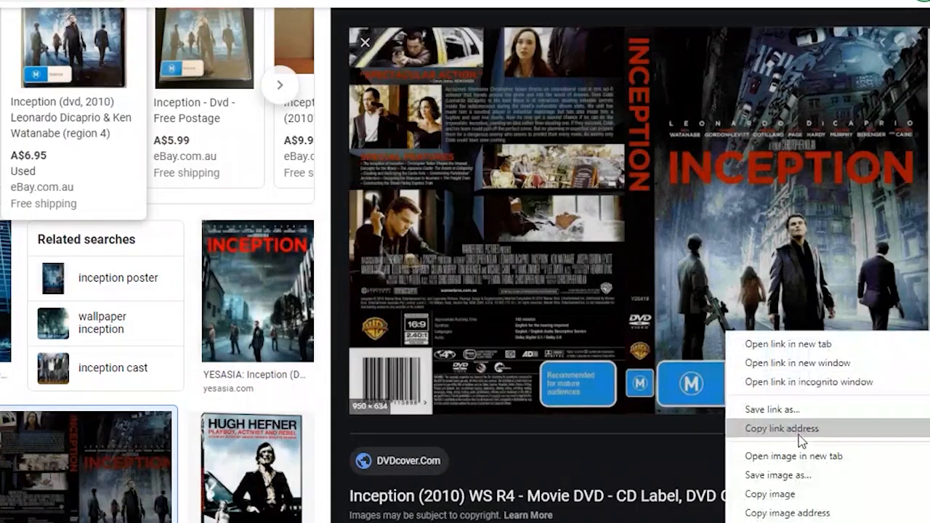
mouse_move(778, 475)
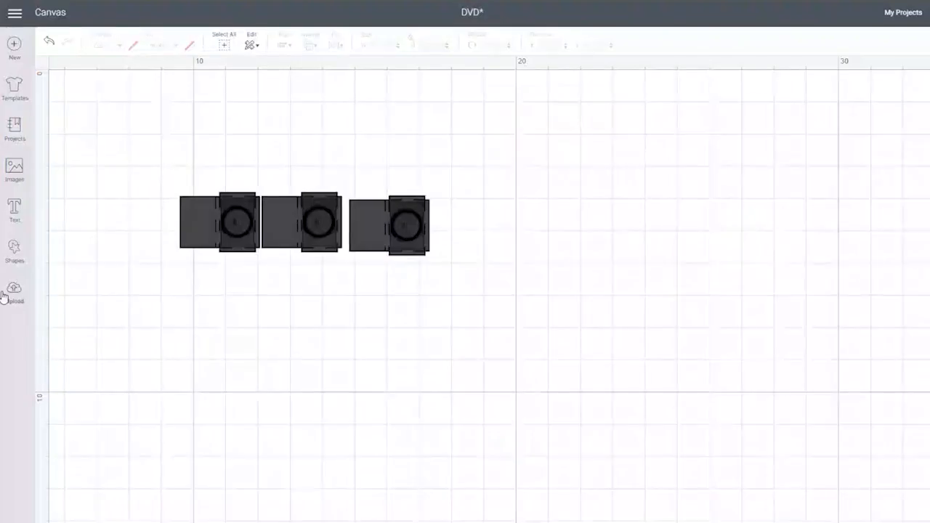
- Upload the Inception cover file as a Complex image without erasing and insert it into the project
click(15, 291)
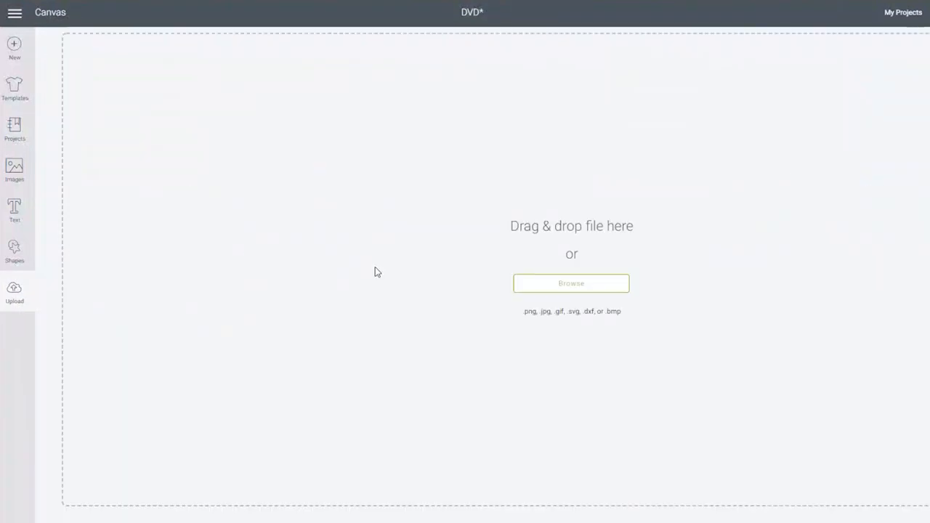
click(571, 284)
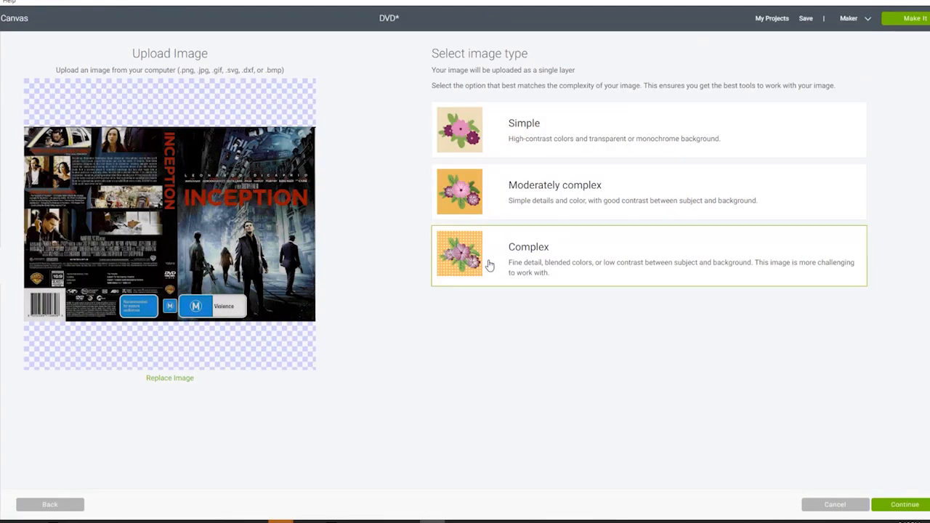
click(905, 504)
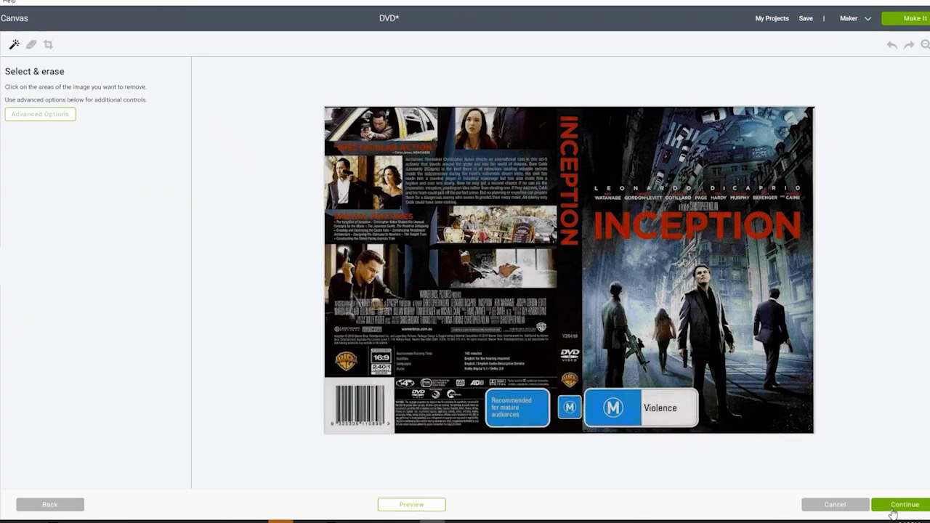
click(904, 505)
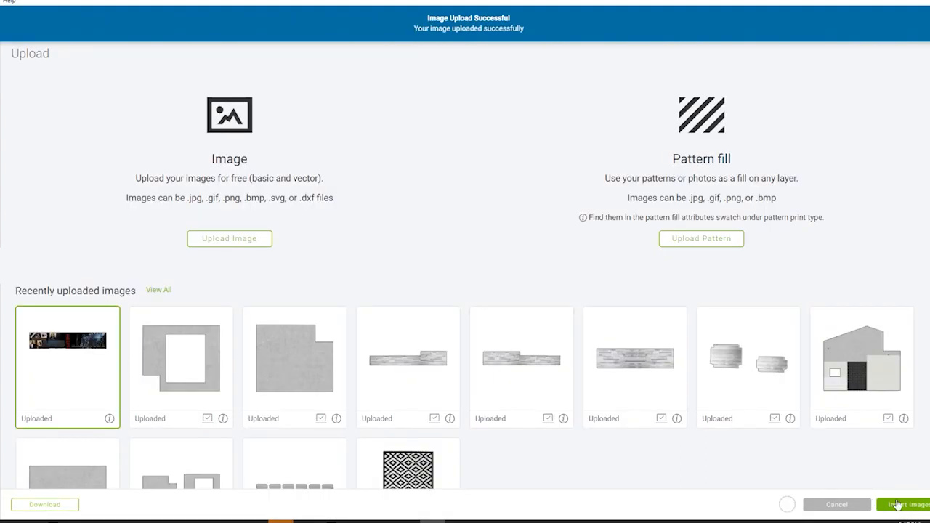
click(904, 504)
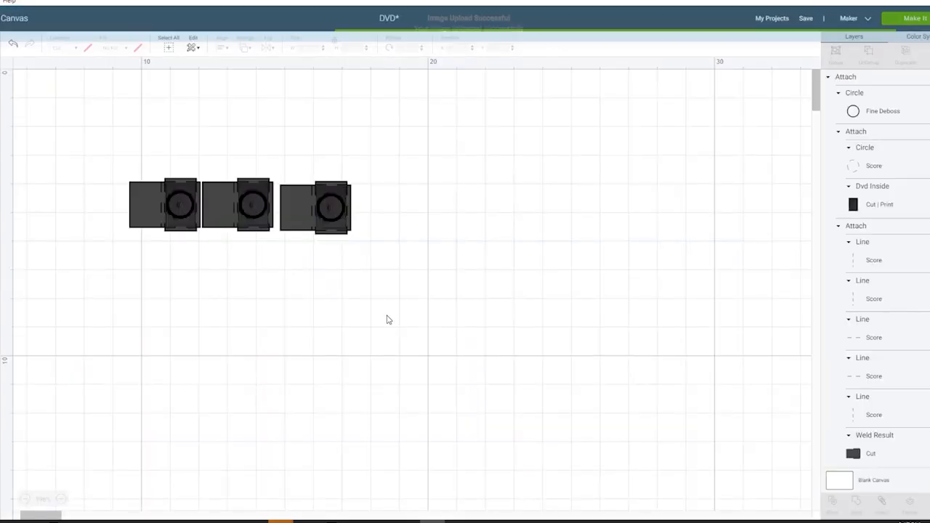